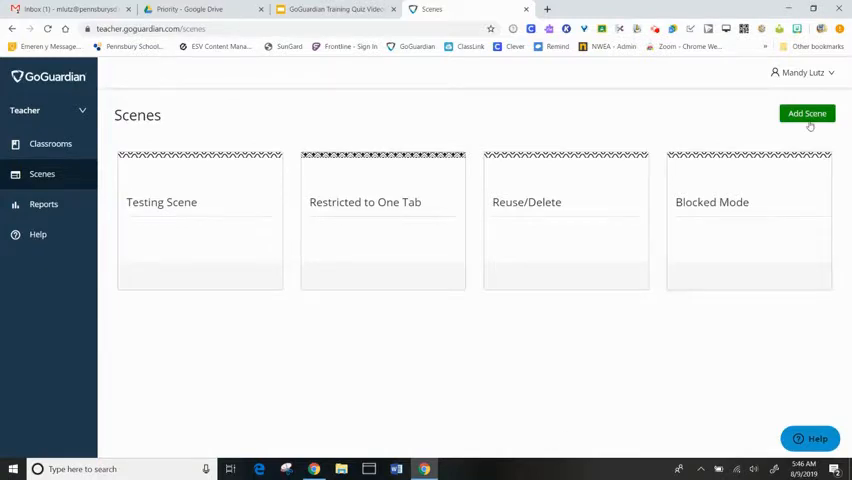
Step: Add a new scene and enter 'Allow Mode' as its name
left_click(807, 113)
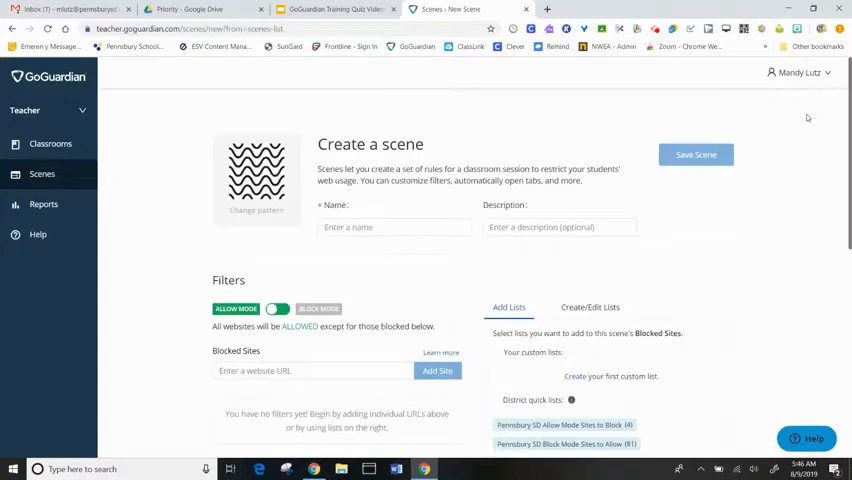
left_click(394, 227)
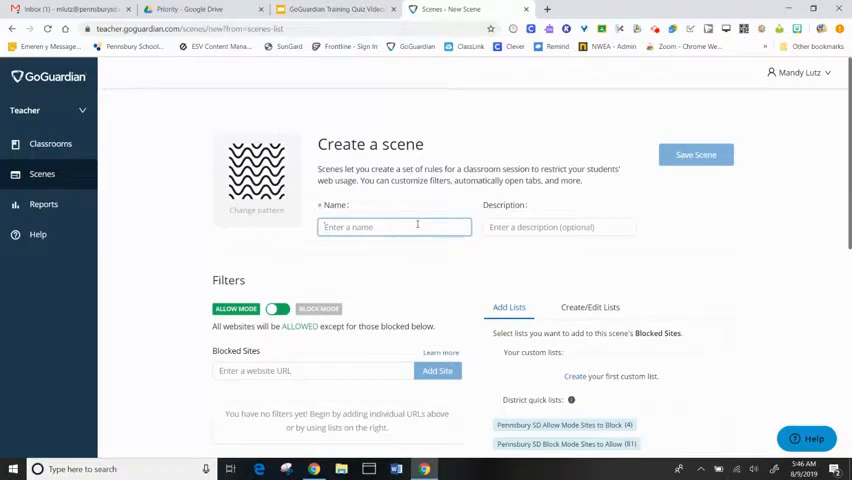
type("Allow")
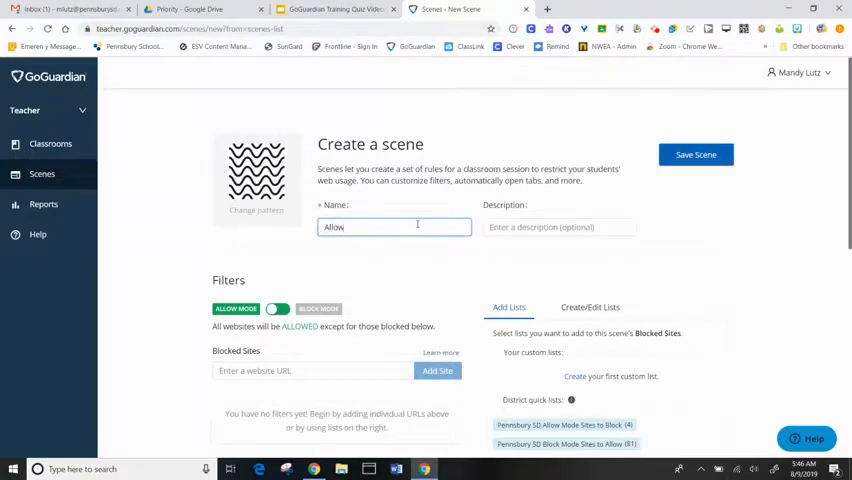
type("Mode")
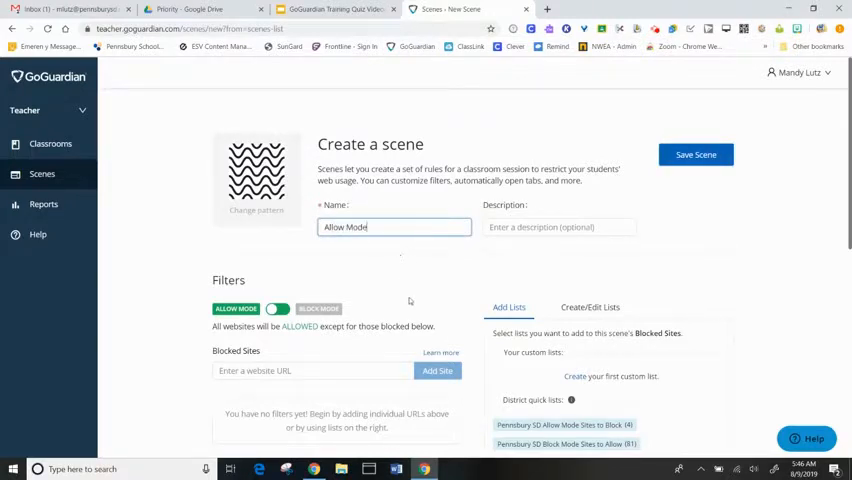
Step: Scroll down to the Filters section showing the District quick lists
scroll("down", 3)
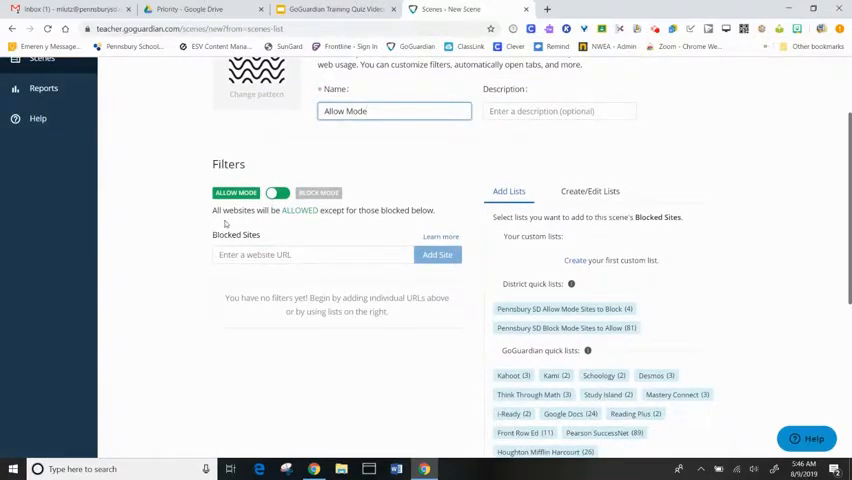
mouse_move(268, 228)
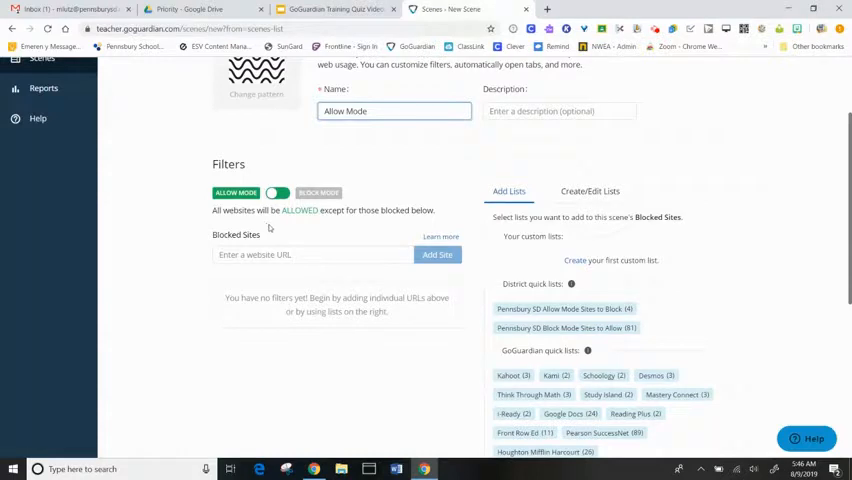
mouse_move(337, 285)
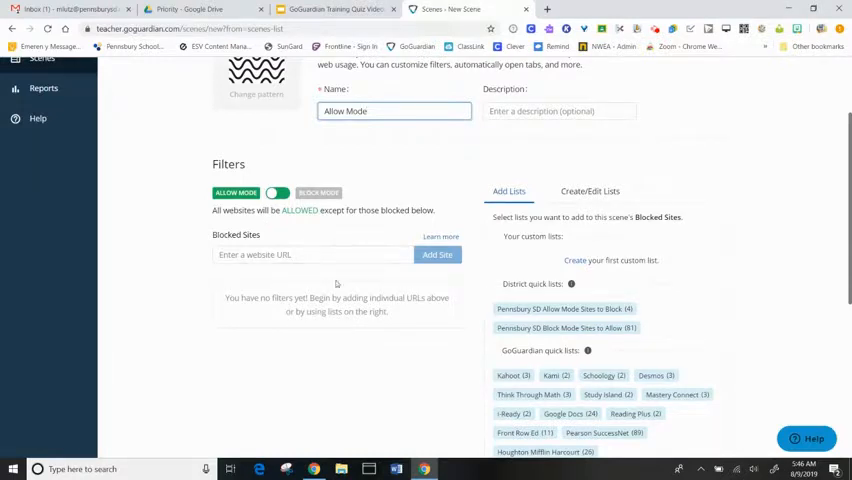
scroll("down", 3)
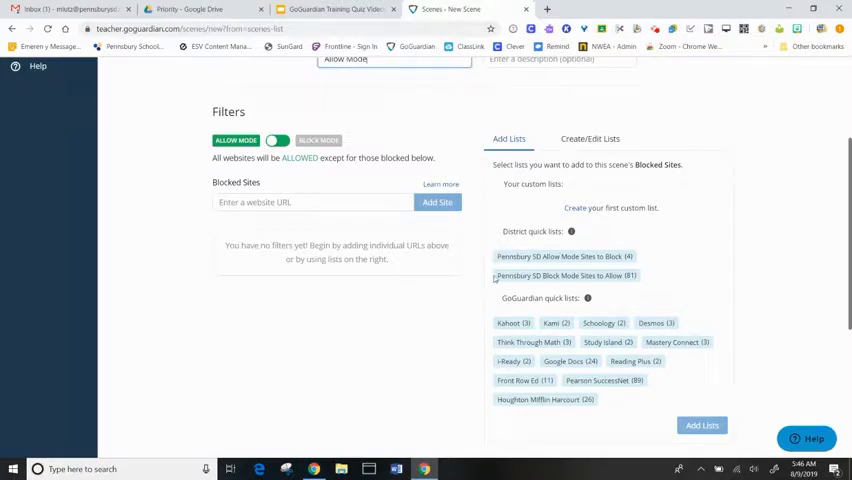
mouse_move(553, 245)
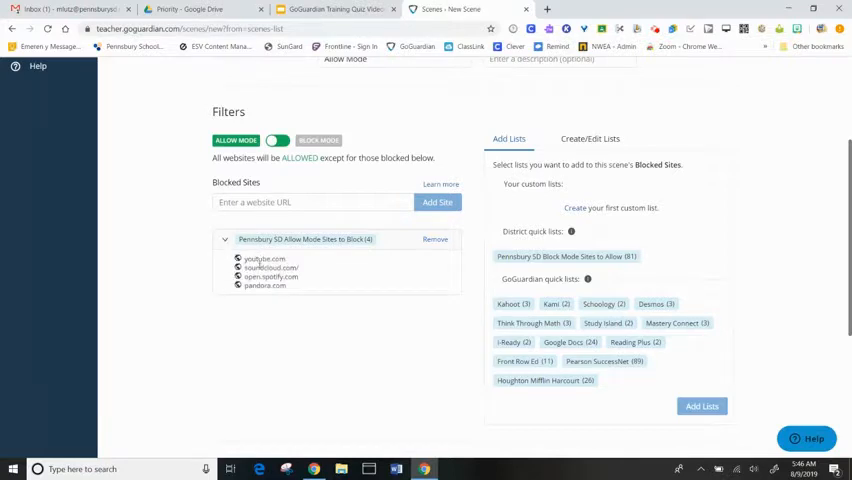
mouse_move(260, 312)
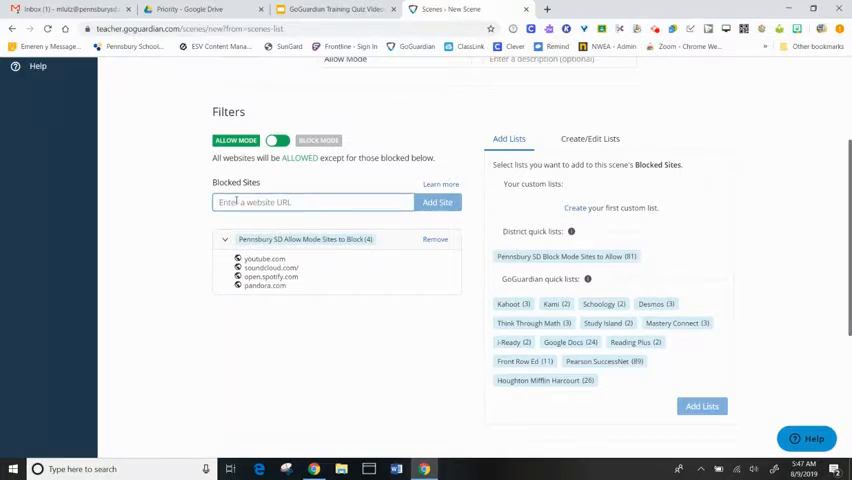
type("www.amazon")
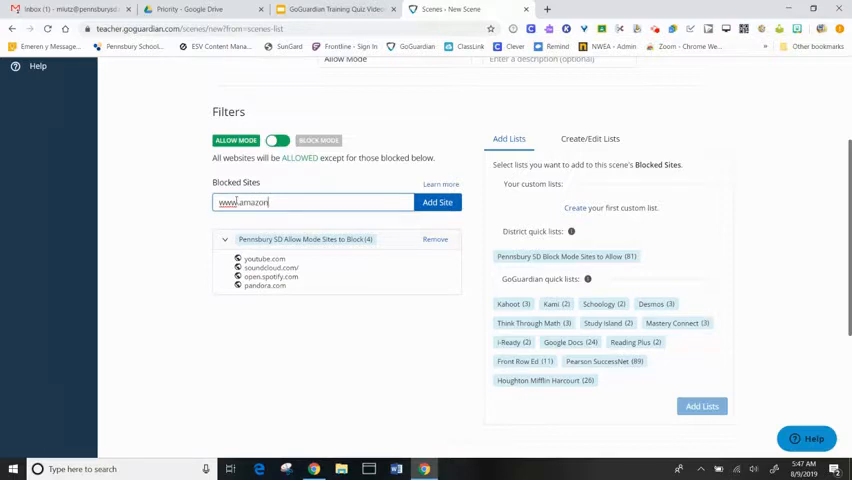
type(".com")
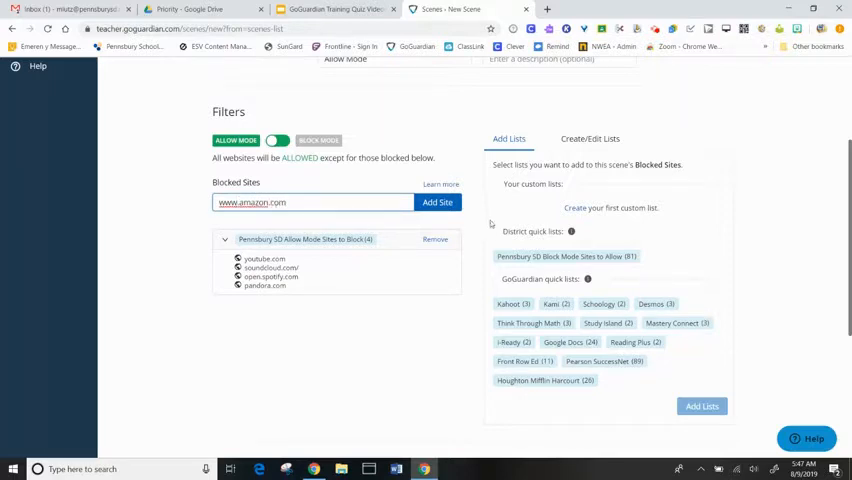
left_click(437, 202)
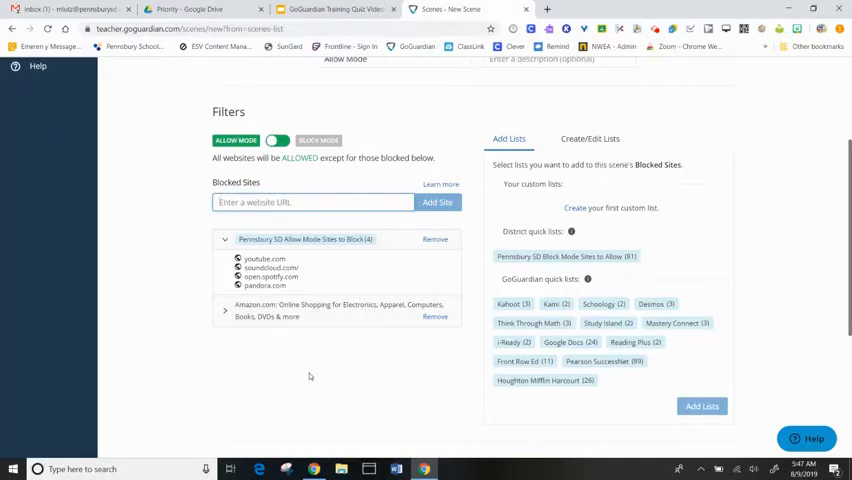
Step: Scroll back up and save the Allow Mode scene
scroll("up", 3)
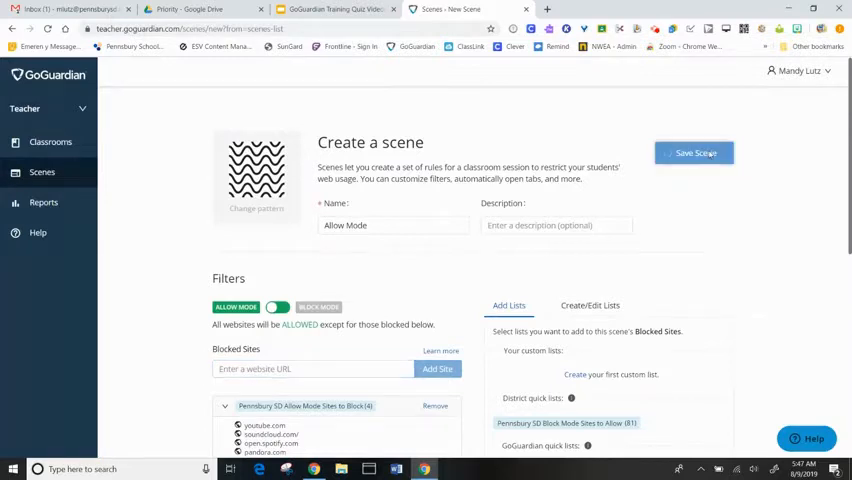
left_click(694, 152)
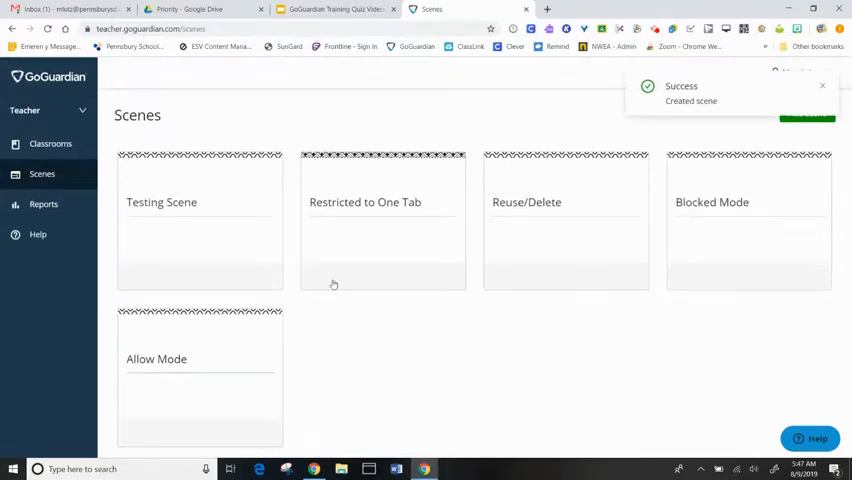